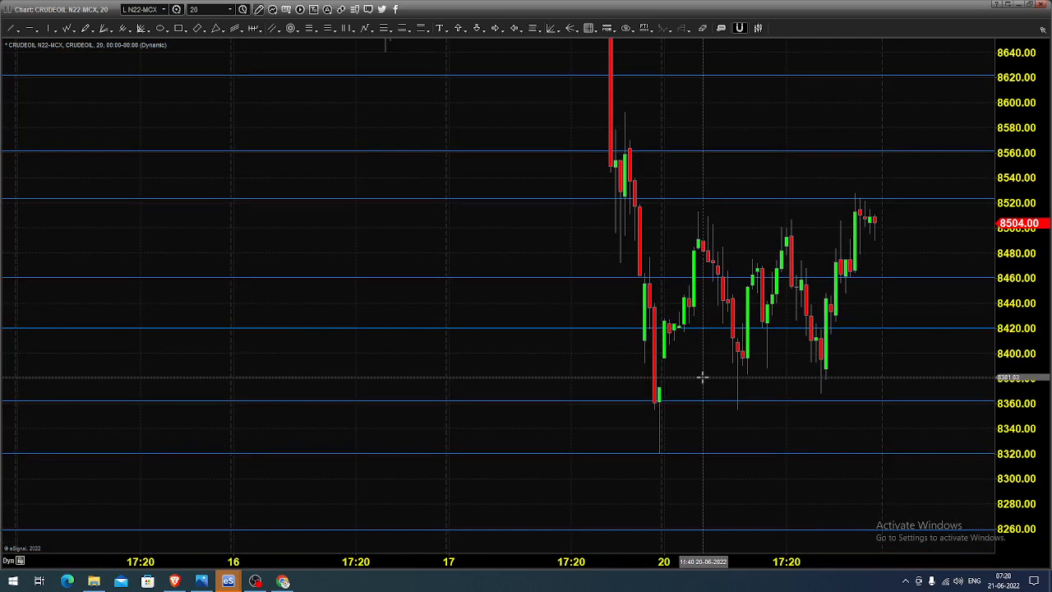
{"action": "mouse_move", "coordinate": [710, 368]}
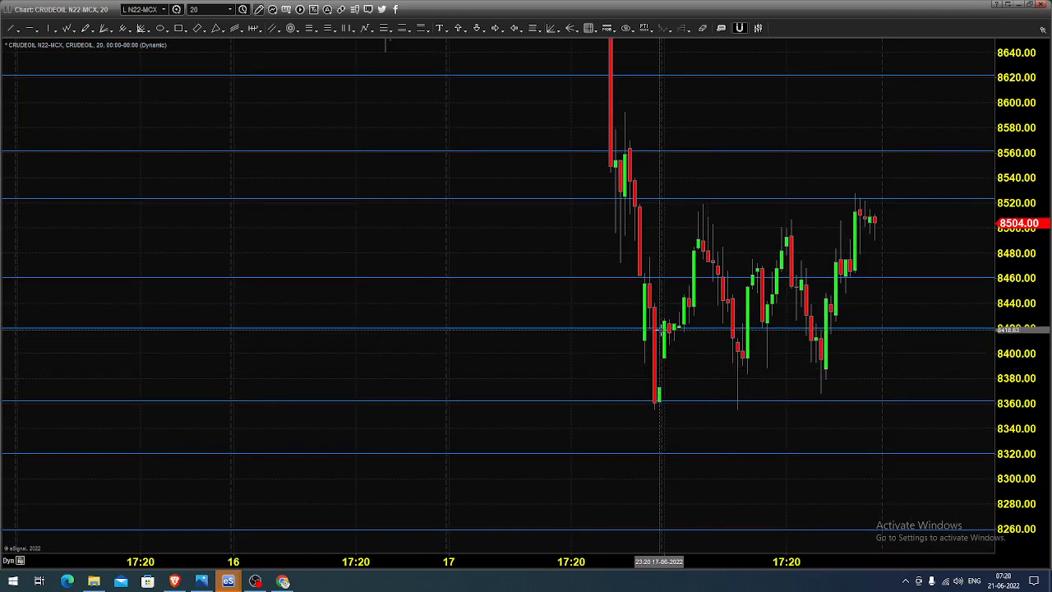
{"action": "mouse_move", "coordinate": [705, 217]}
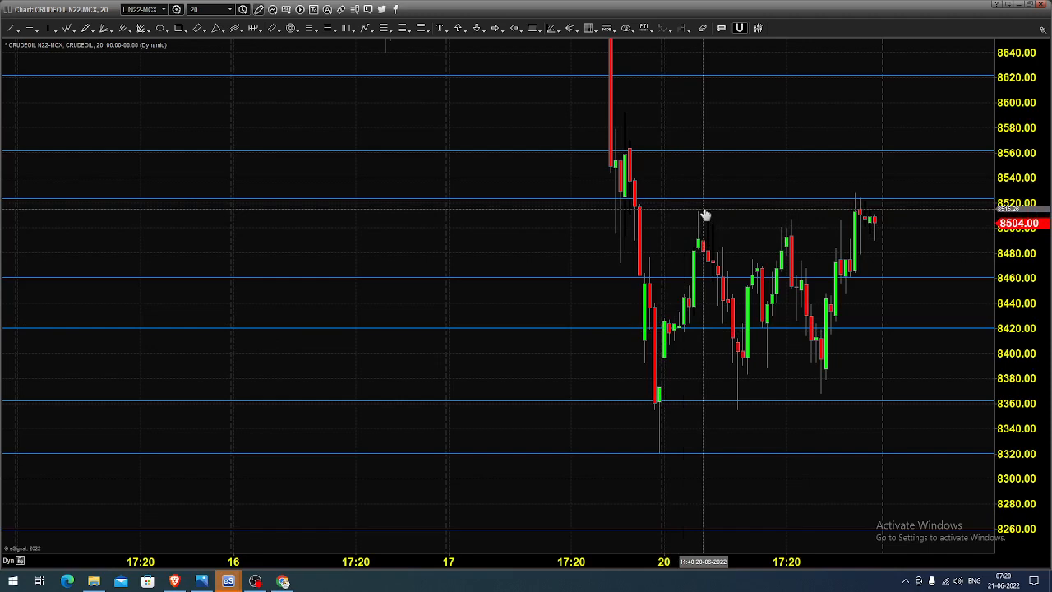
{"action": "mouse_move", "coordinate": [697, 207]}
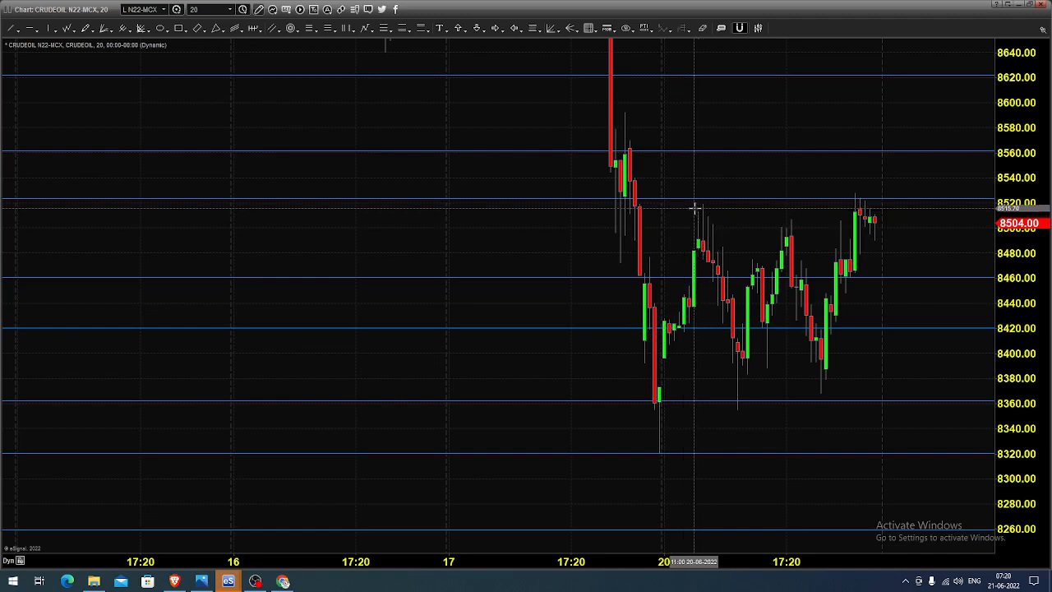
{"action": "mouse_move", "coordinate": [786, 207]}
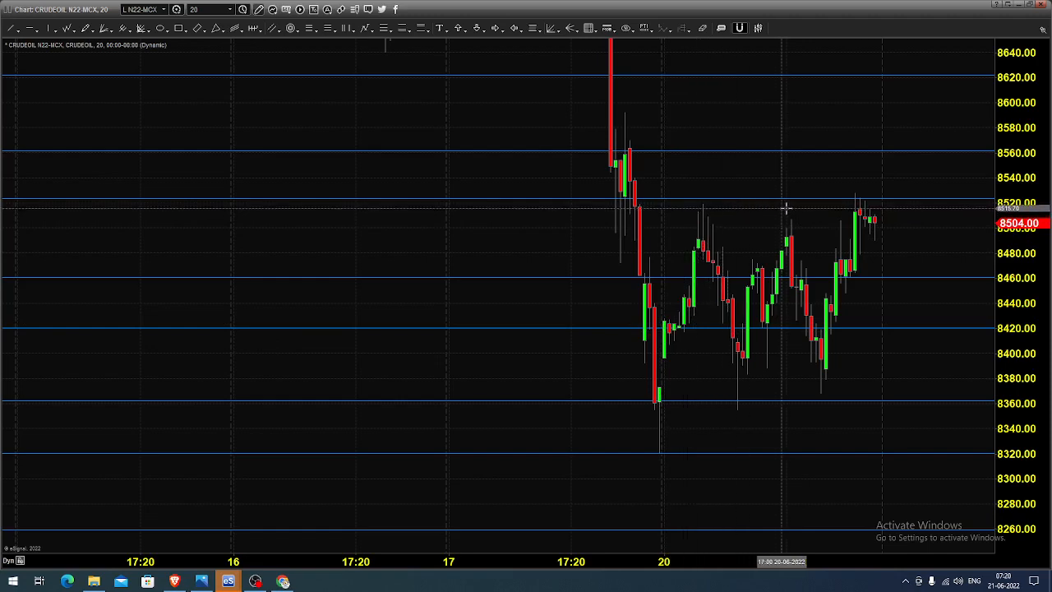
{"action": "mouse_move", "coordinate": [715, 399]}
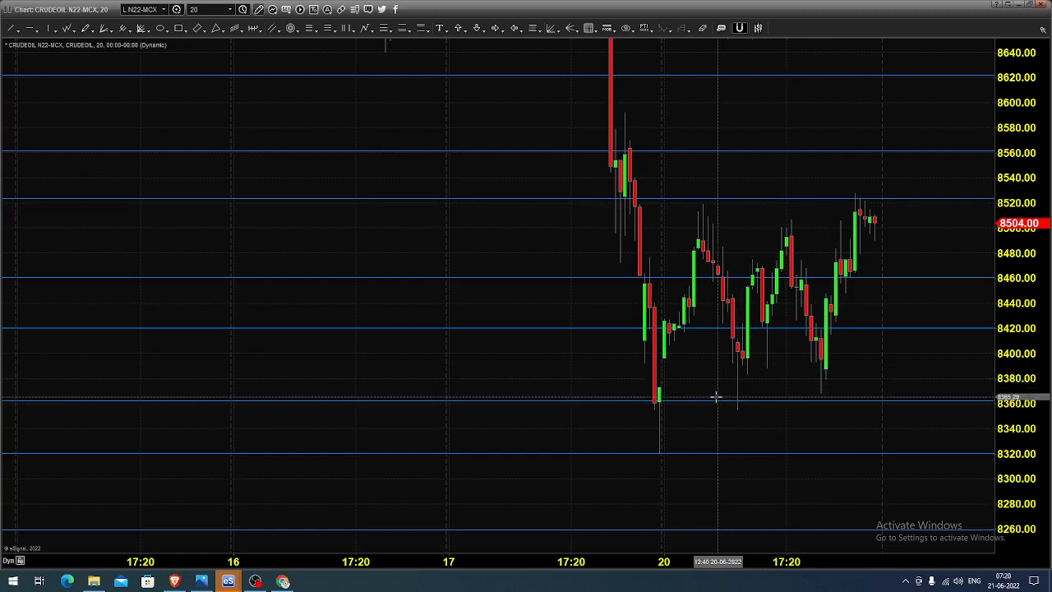
{"action": "mouse_move", "coordinate": [814, 395]}
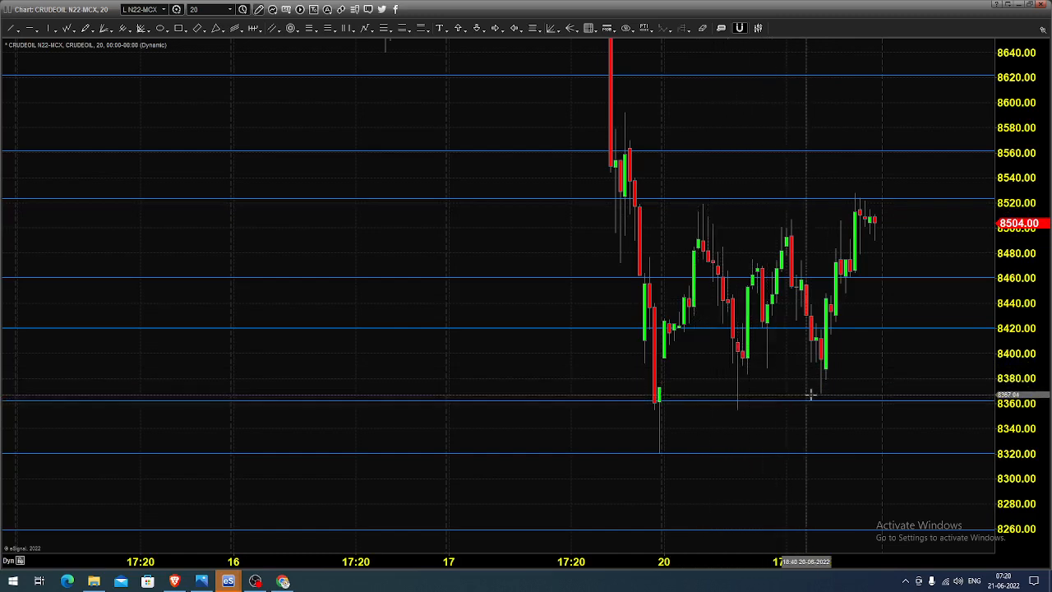
{"action": "mouse_move", "coordinate": [694, 326]}
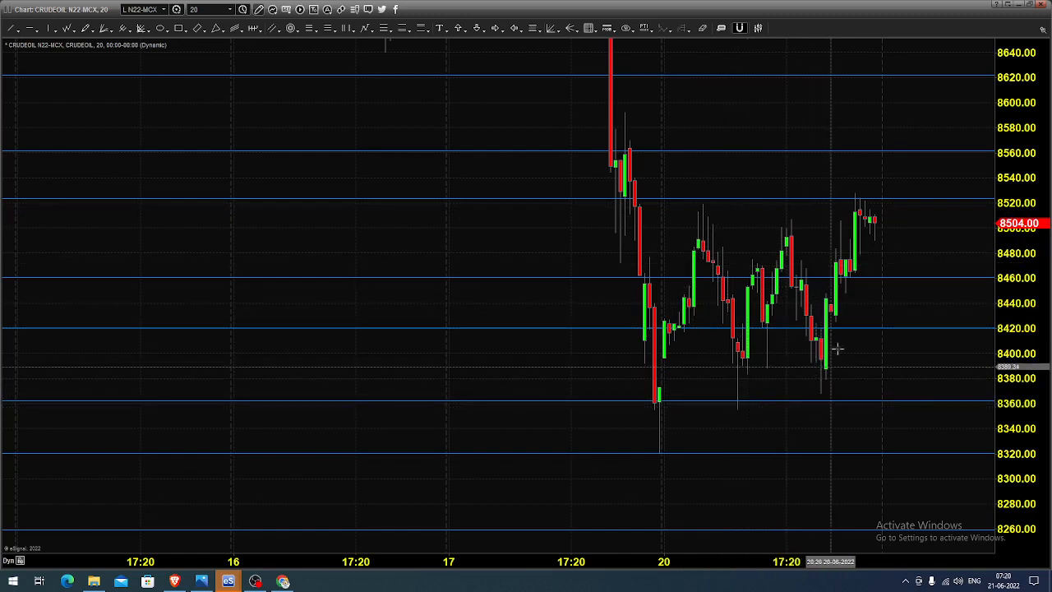
{"action": "mouse_move", "coordinate": [874, 230]}
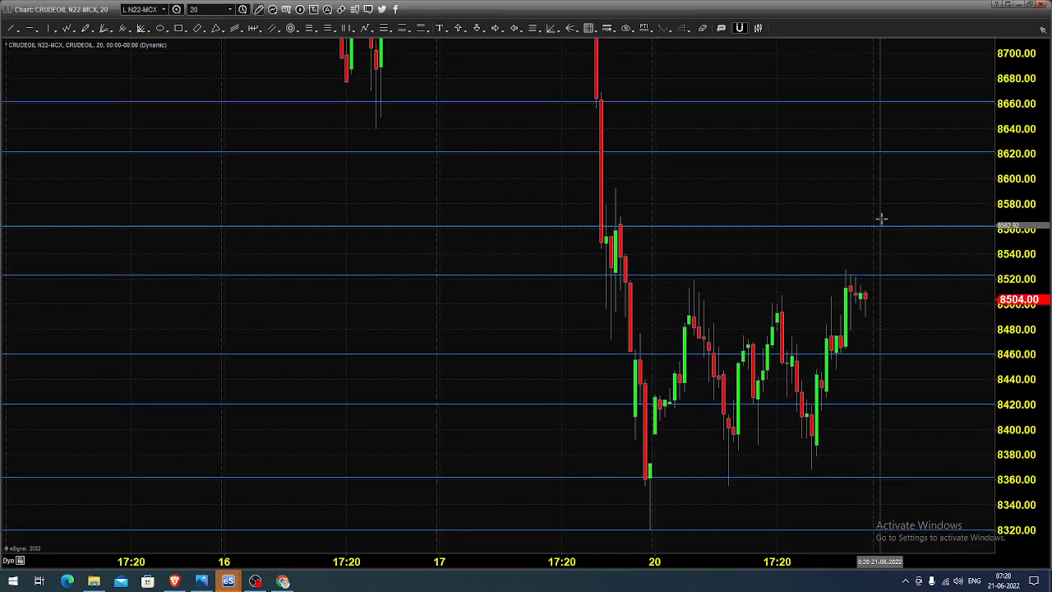
{"action": "mouse_move", "coordinate": [881, 201]}
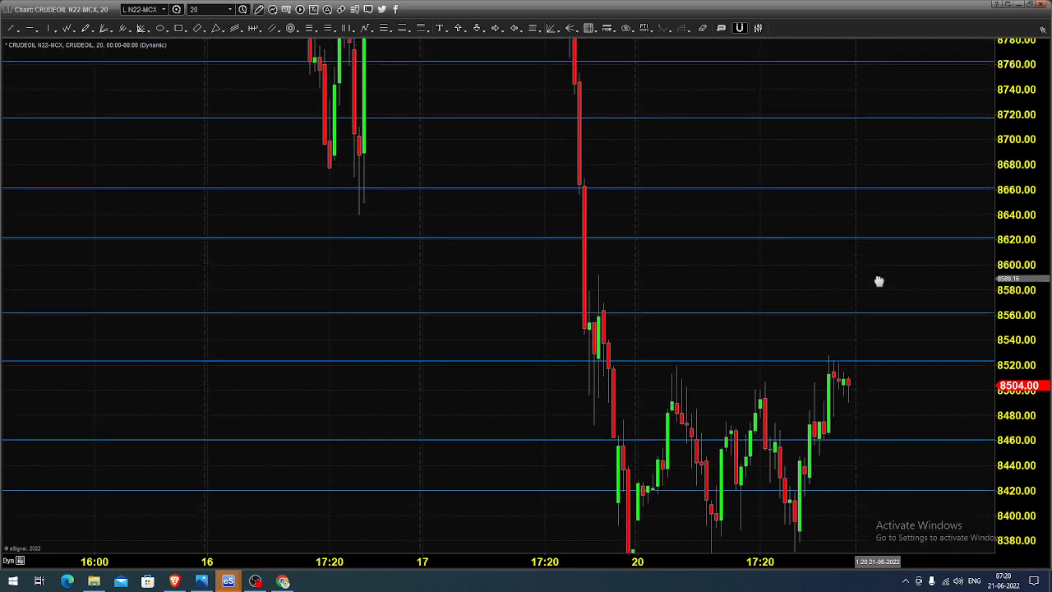
{"action": "mouse_move", "coordinate": [878, 197]}
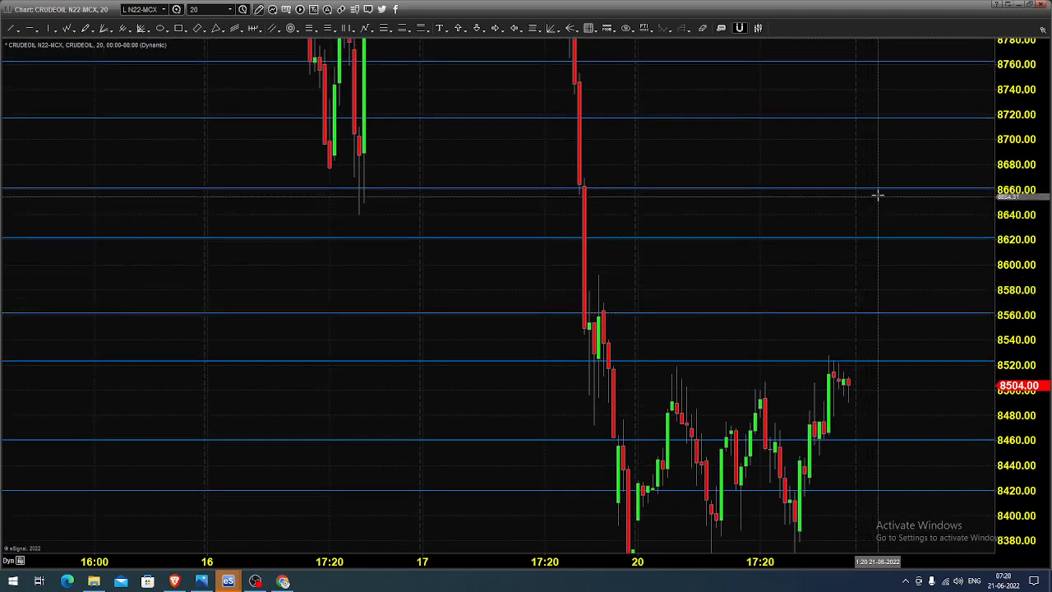
{"action": "mouse_move", "coordinate": [901, 165]}
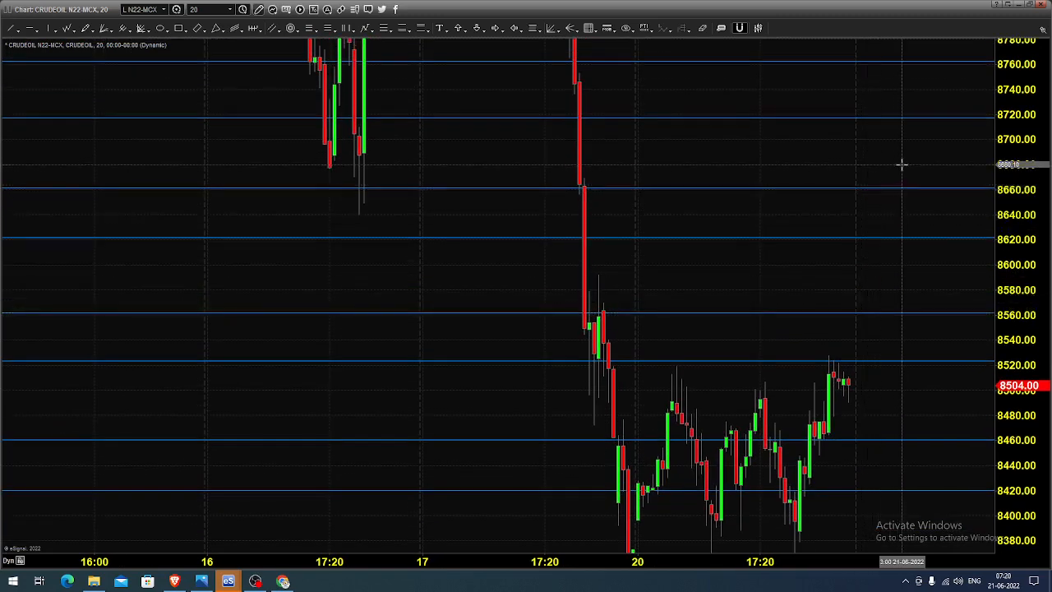
{"action": "mouse_move", "coordinate": [908, 394]}
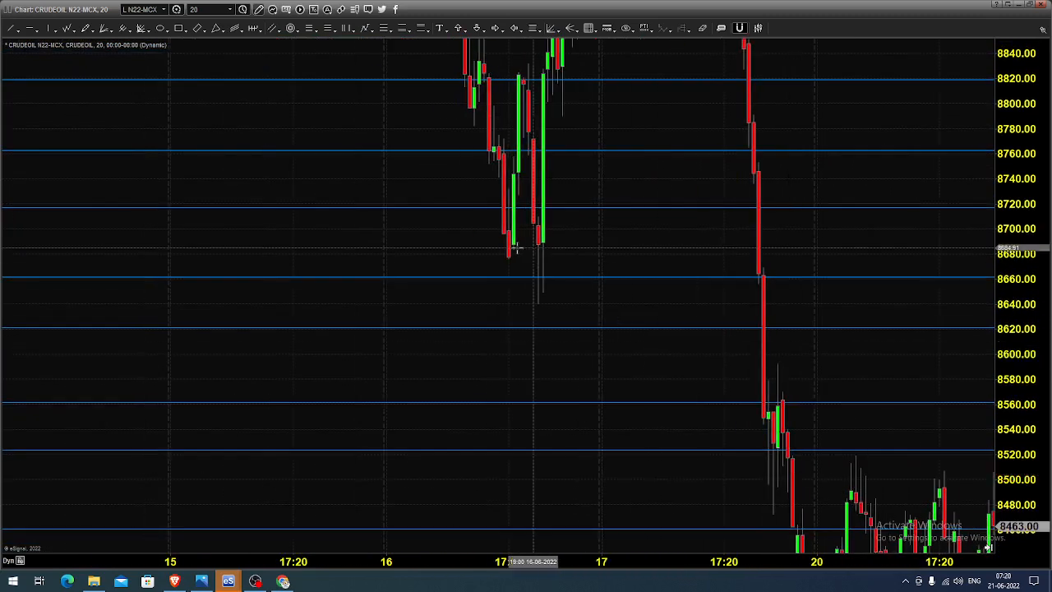
{"action": "mouse_move", "coordinate": [529, 283]}
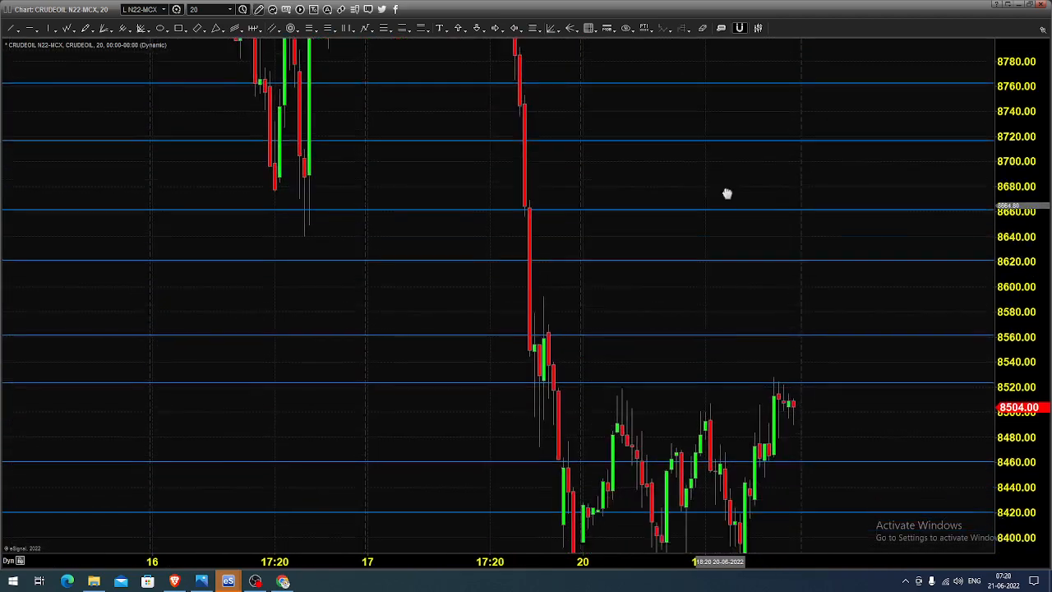
{"action": "mouse_move", "coordinate": [228, 581]}
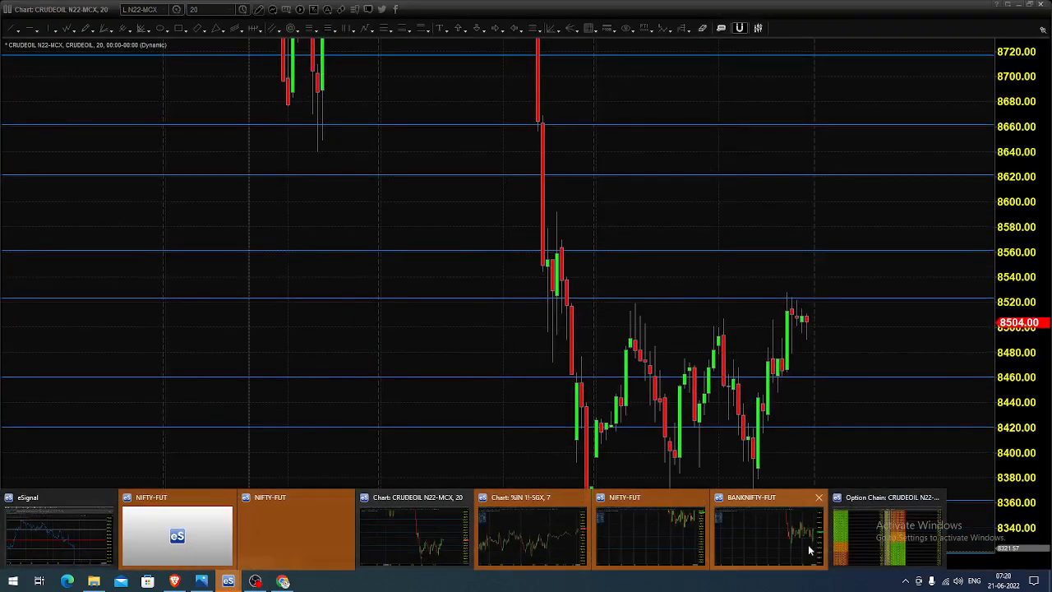
Step: Switch to the CRUDEOIL option chain window listing July 2022 strikes 7600-9200
{"action": "left_click", "coordinate": [888, 529]}
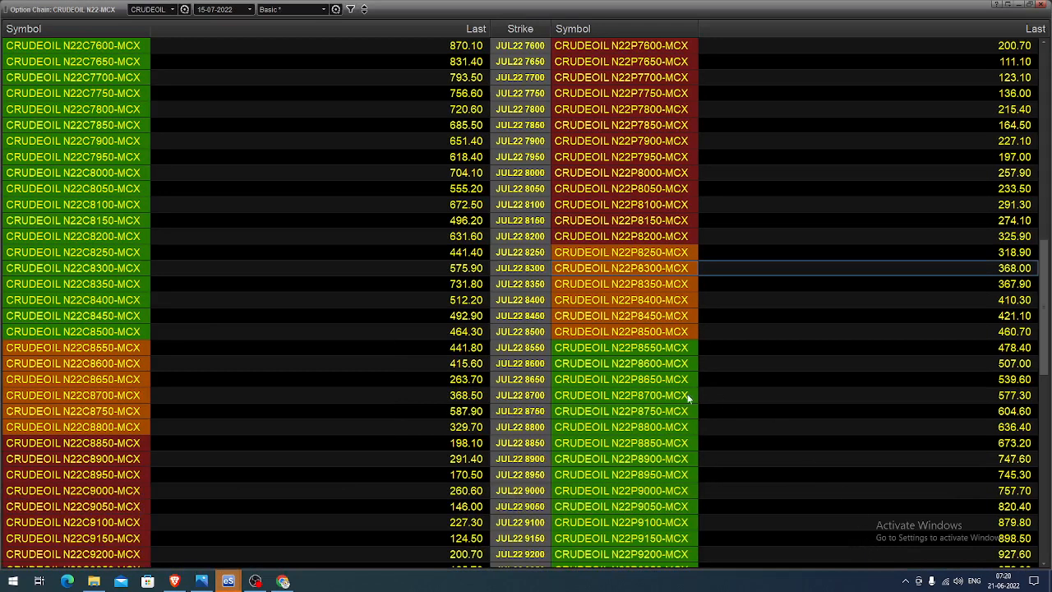
{"action": "mouse_move", "coordinate": [542, 271]}
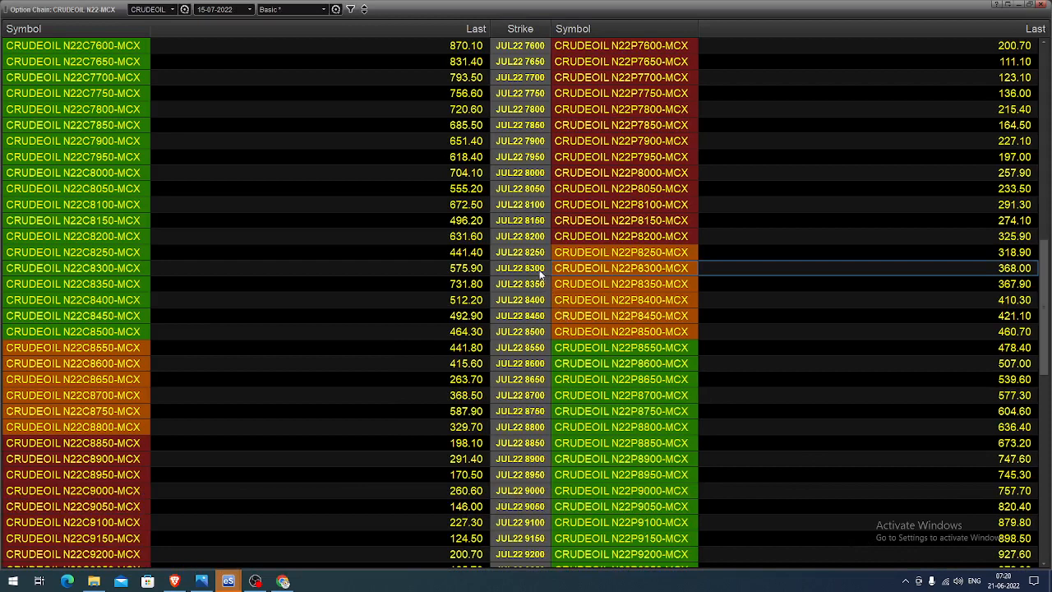
{"action": "mouse_move", "coordinate": [732, 273]}
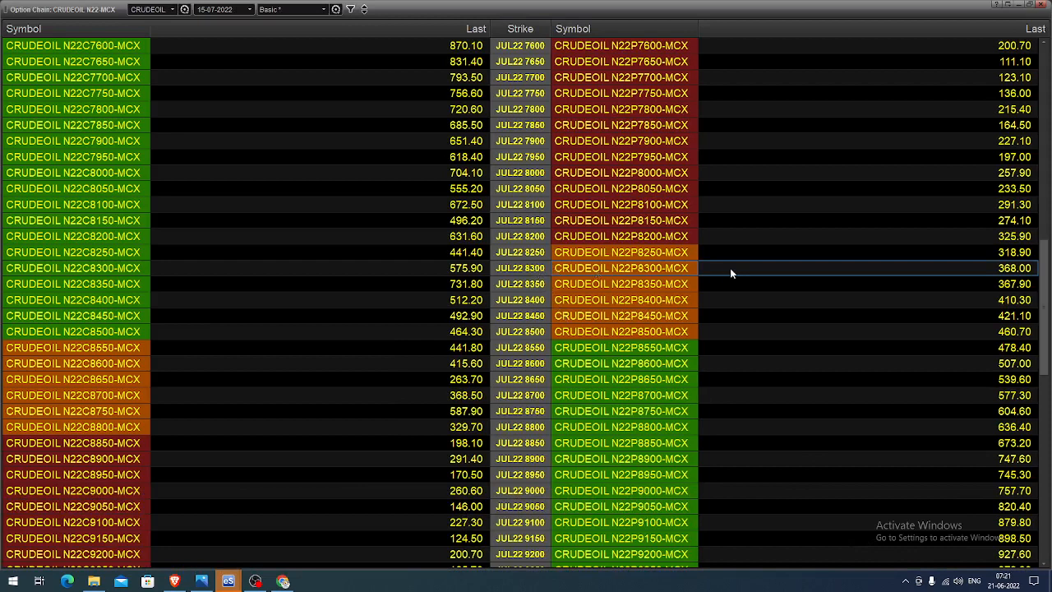
{"action": "mouse_move", "coordinate": [704, 335]}
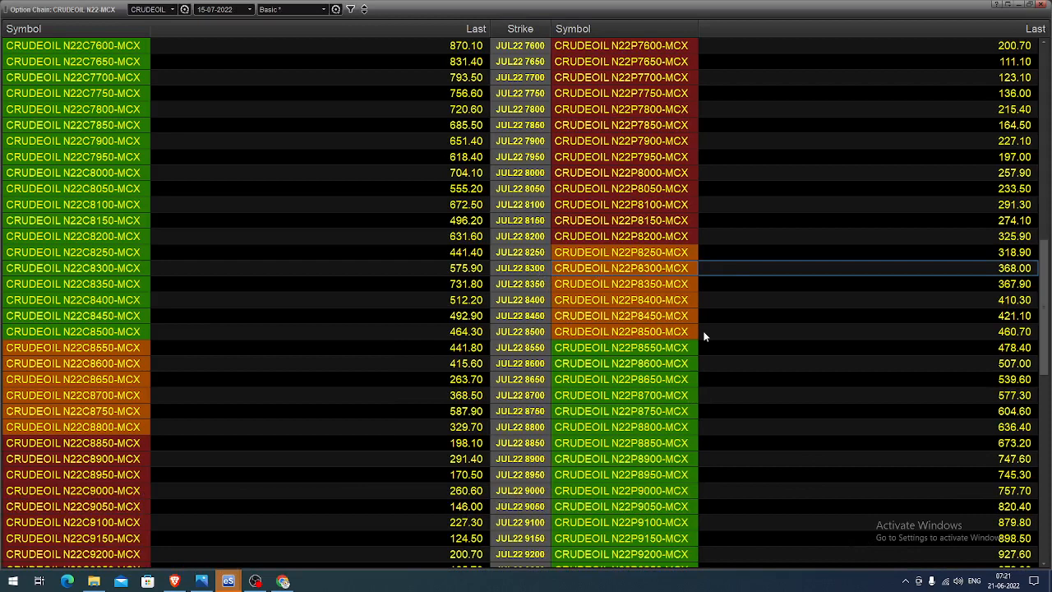
{"action": "mouse_move", "coordinate": [701, 276]}
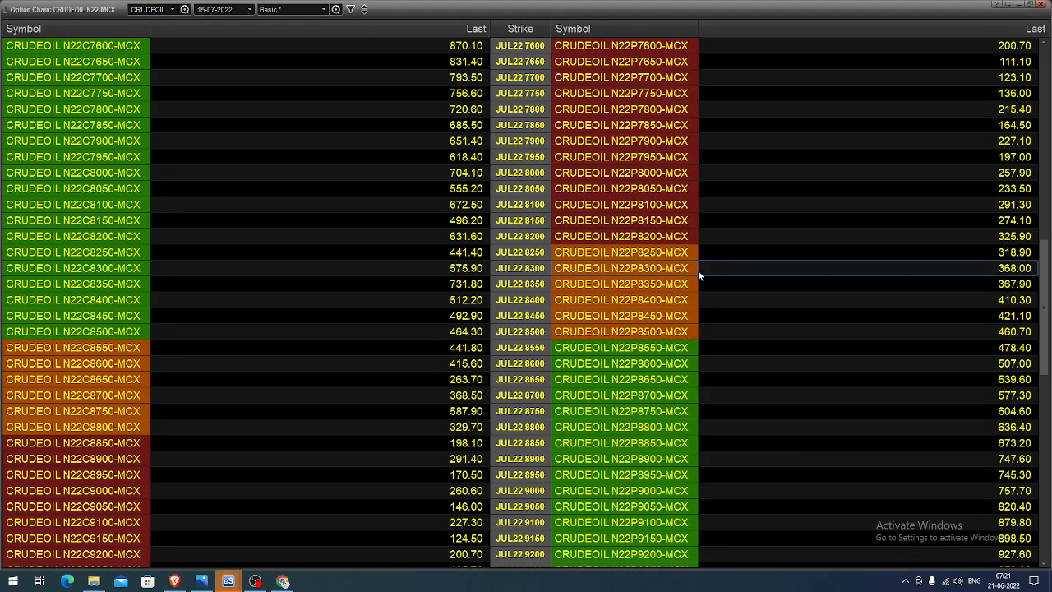
{"action": "mouse_move", "coordinate": [592, 272]}
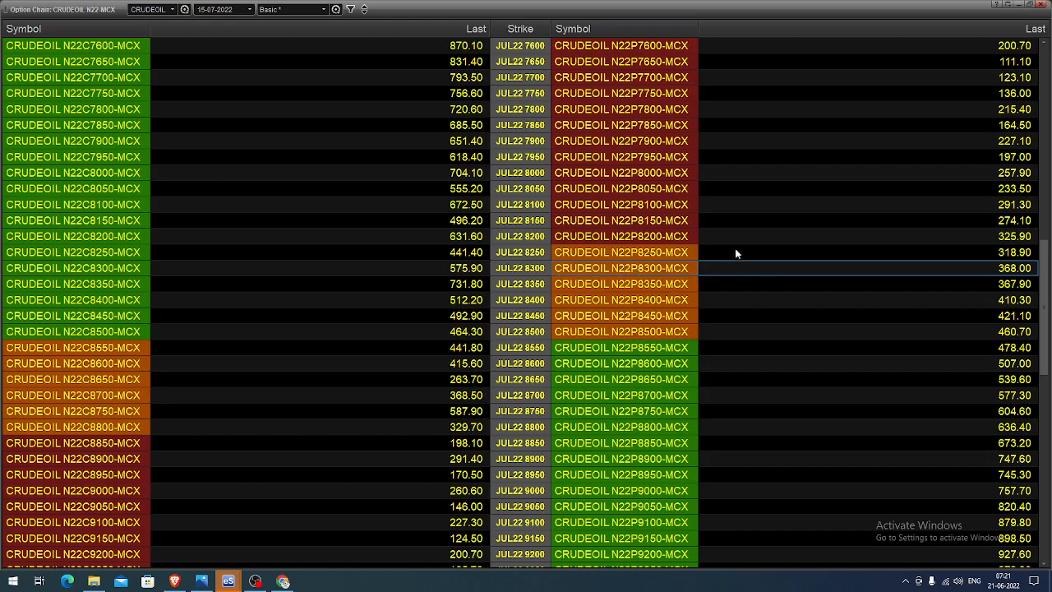
{"action": "mouse_move", "coordinate": [710, 273]}
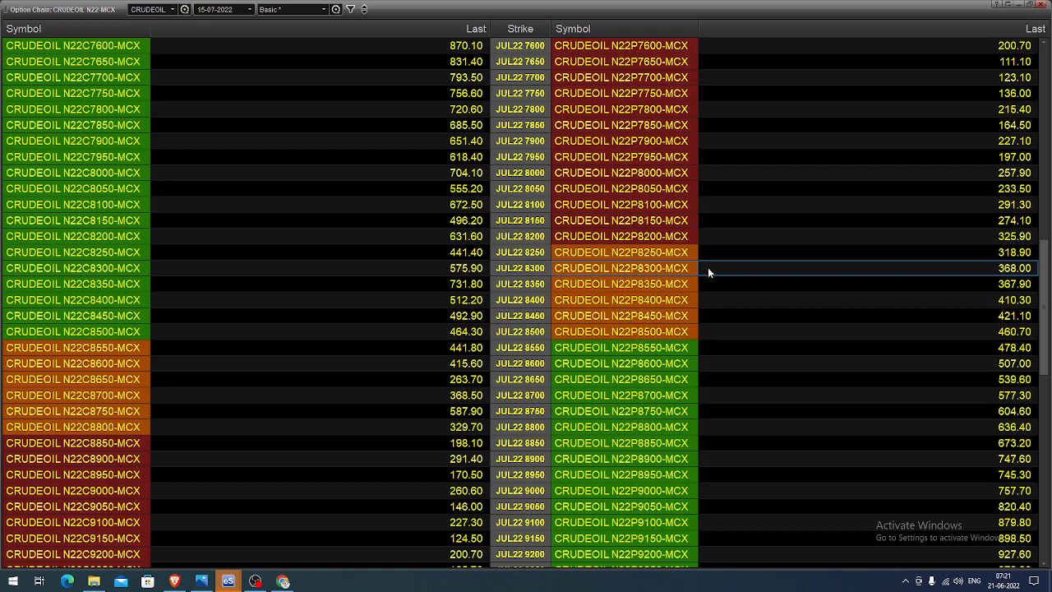
{"action": "mouse_move", "coordinate": [808, 463]}
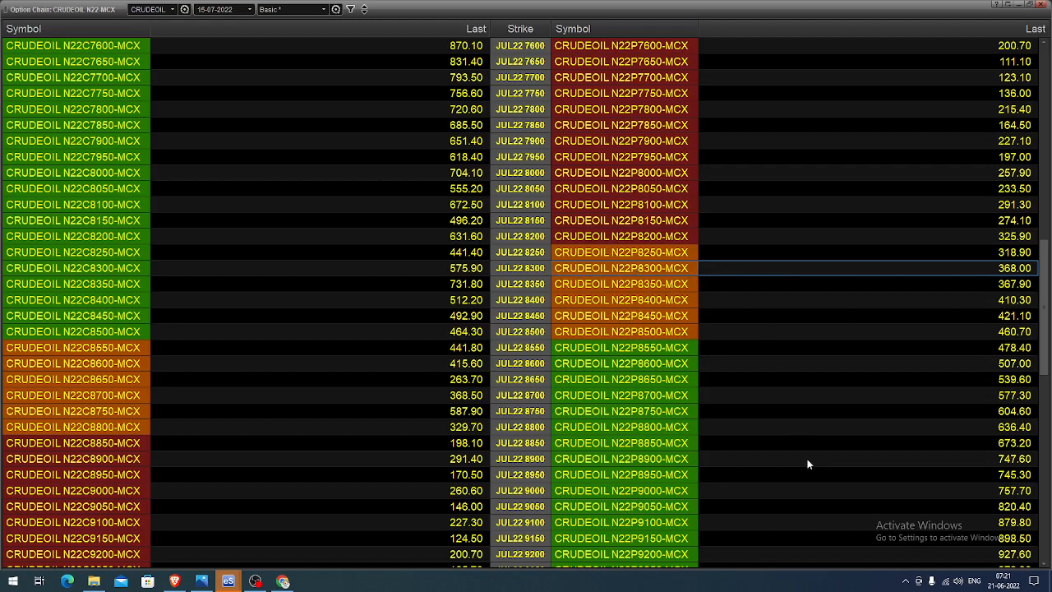